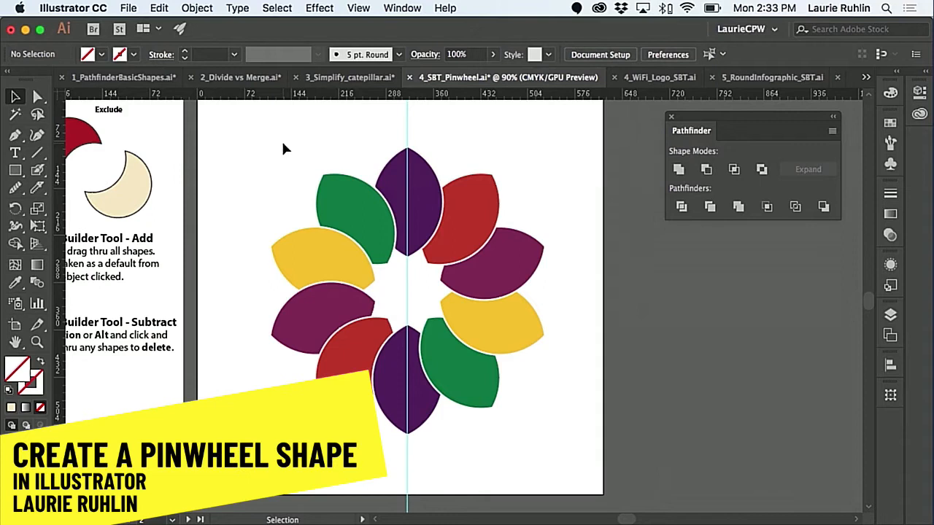
# Draw a rectangle across the sample pinwheel, fill it blue, then switch to green
pyautogui.moveTo(201, 213); pyautogui.dragTo(511, 350)
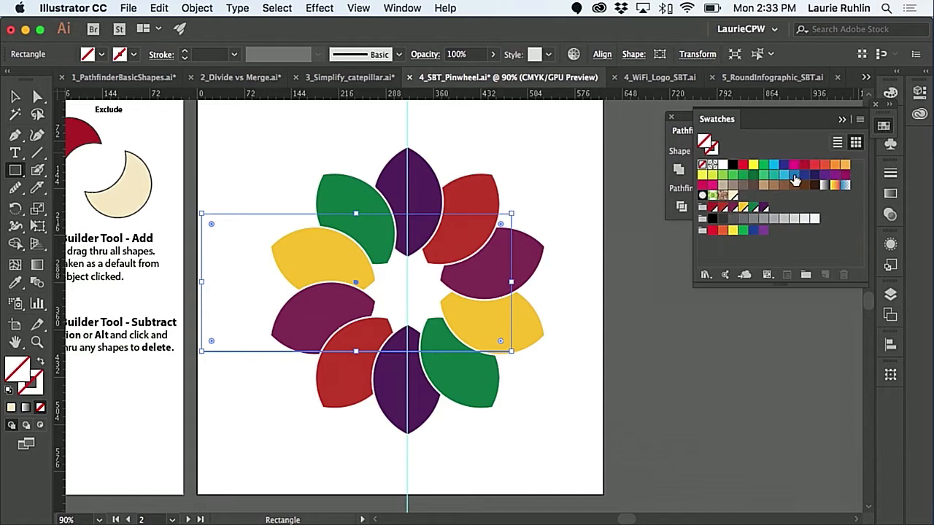
pyautogui.click(794, 175)
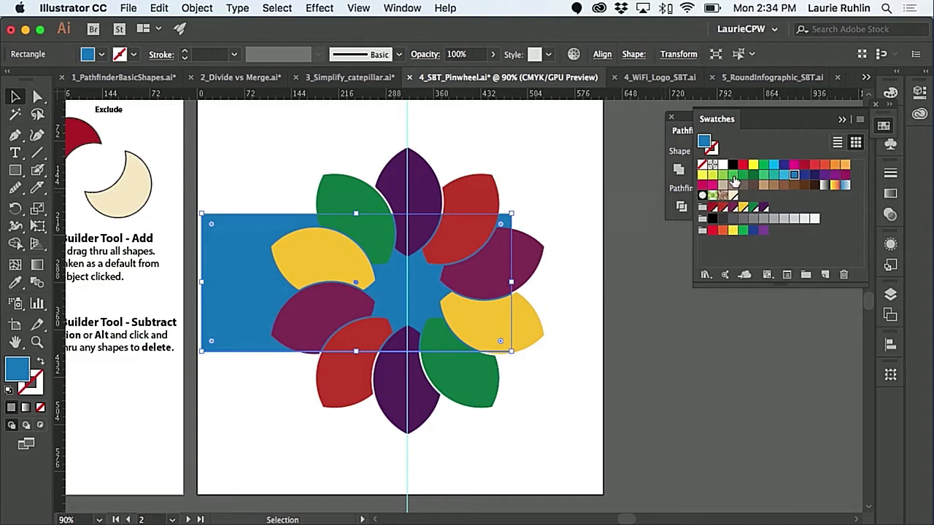
pyautogui.click(723, 174)
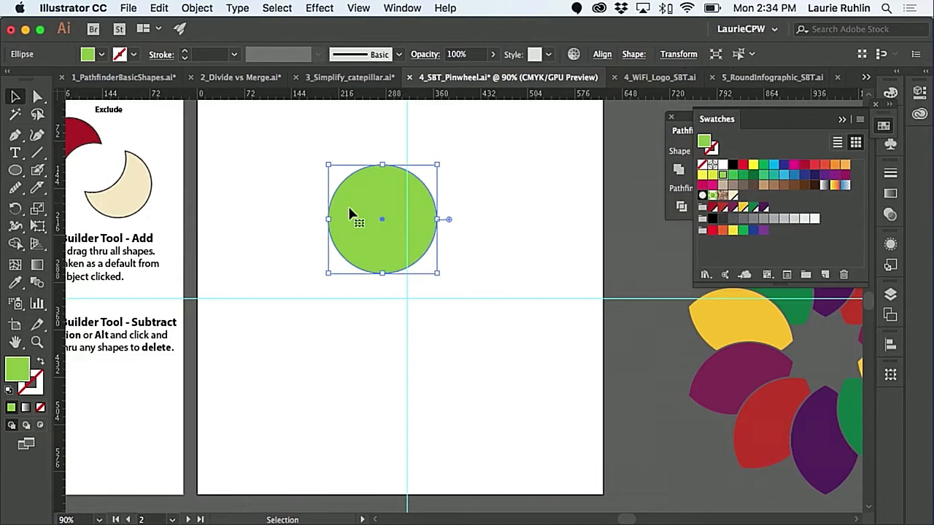
# Pick a tool to start reshaping the green circle into a pointed petal
pyautogui.click(15, 243)
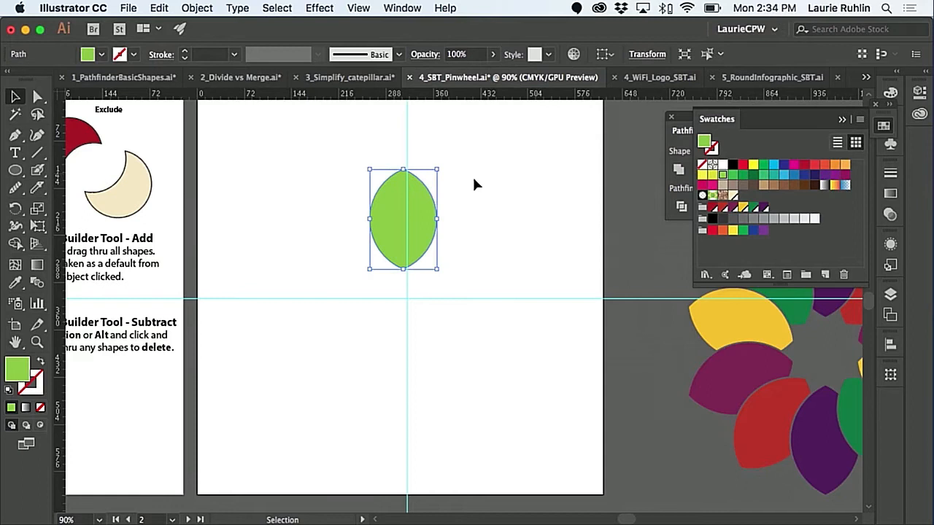
pyautogui.moveTo(729, 183)
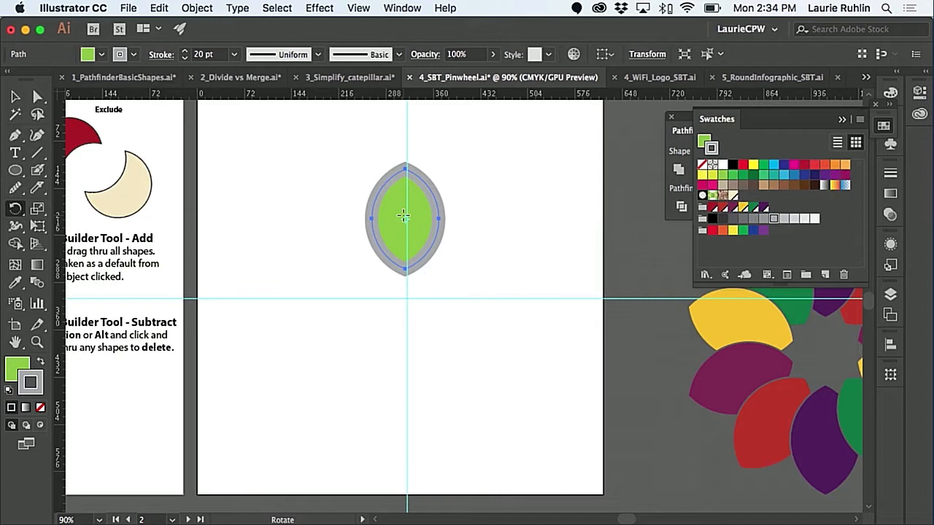
pyautogui.moveTo(406, 299)
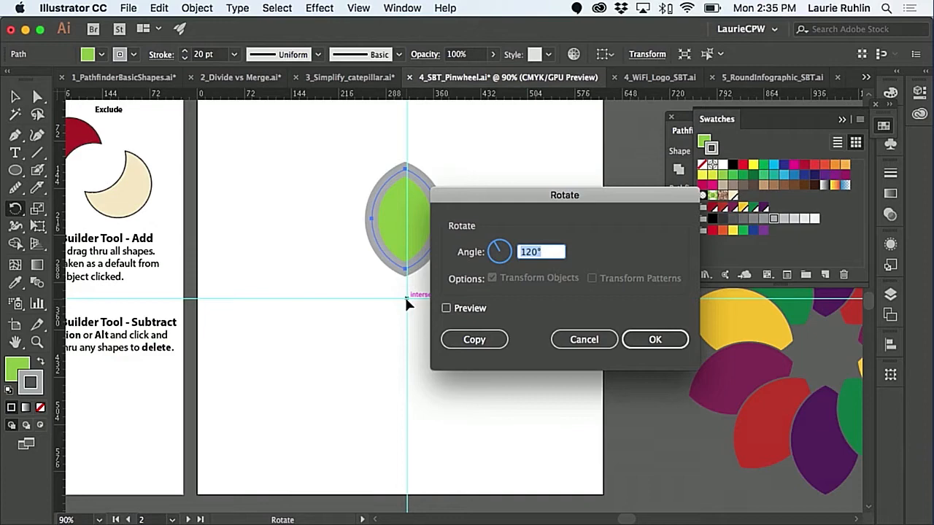
# Rotate a copy of the petal by 360/10 degrees around the guide intersection
pyautogui.write('360')
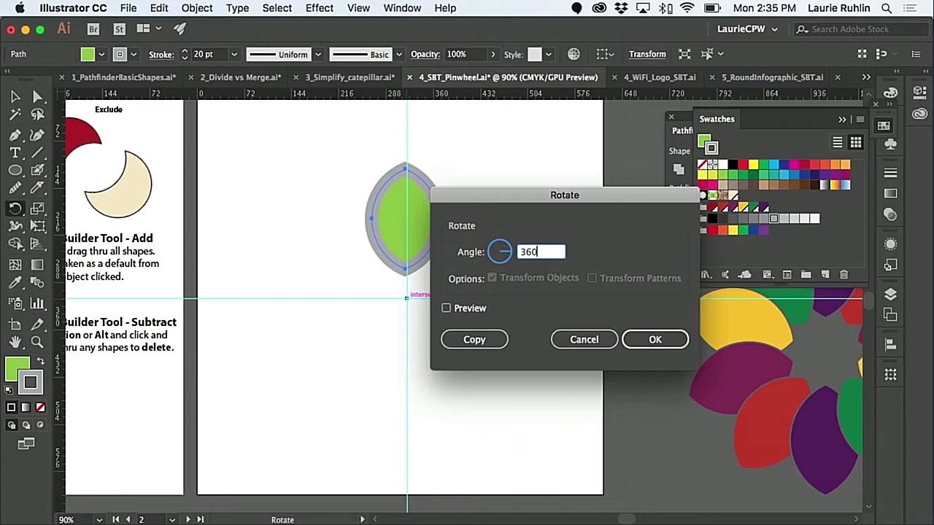
pyautogui.click(473, 339)
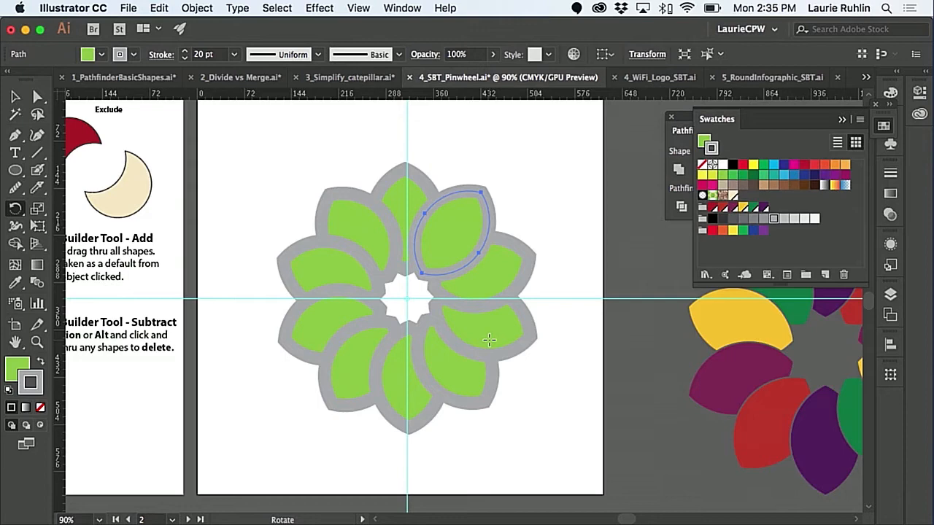
# Switch to the Selection tool, zoom to 150%, and select all ten petals
pyautogui.click(14, 96)
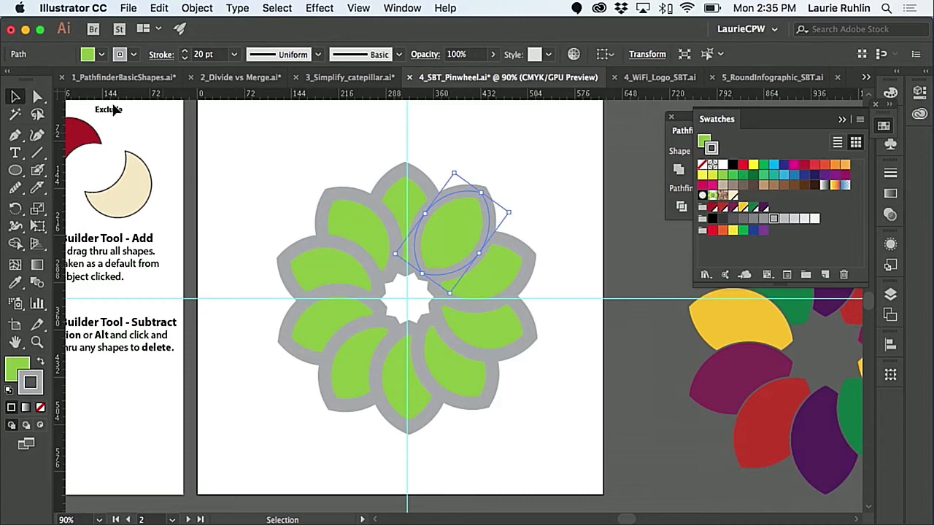
pyautogui.click(256, 144)
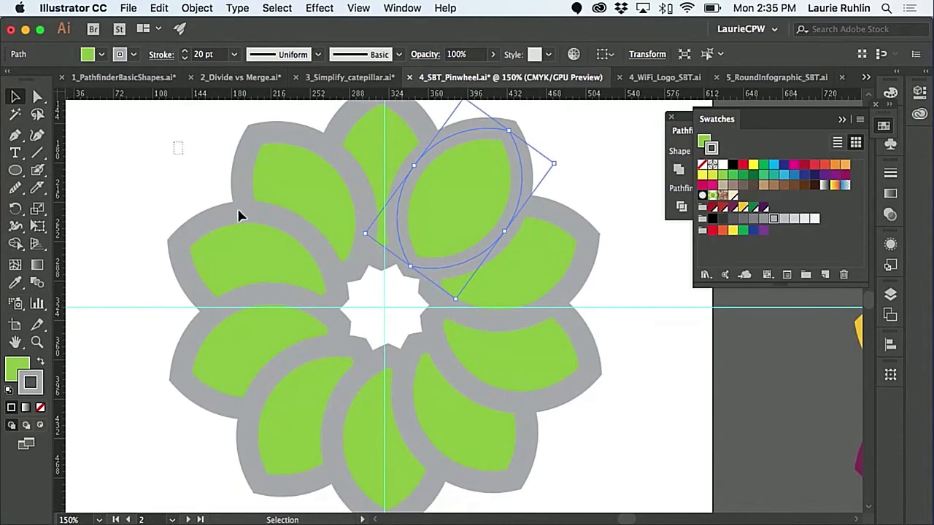
pyautogui.click(16, 243)
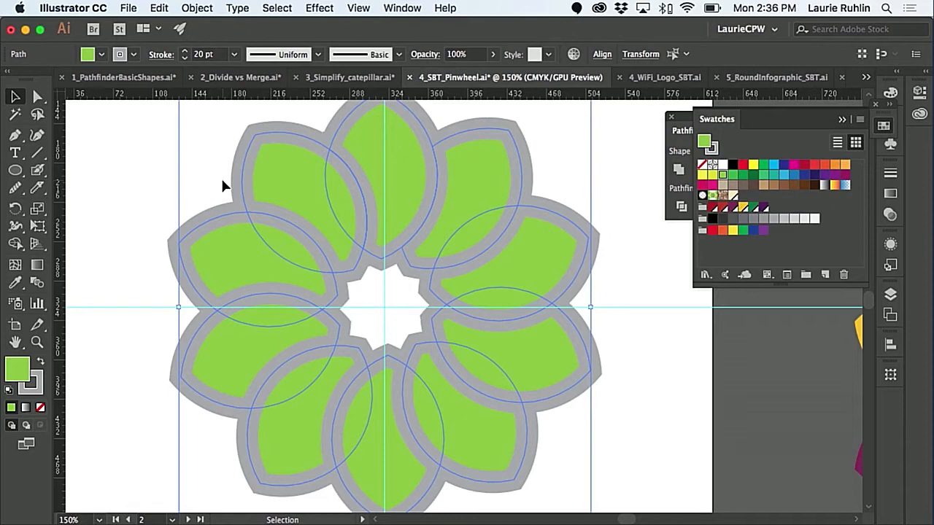
# Set the Shape Builder's Pick Color From option to Color Swatches
pyautogui.doubleClick(15, 244)
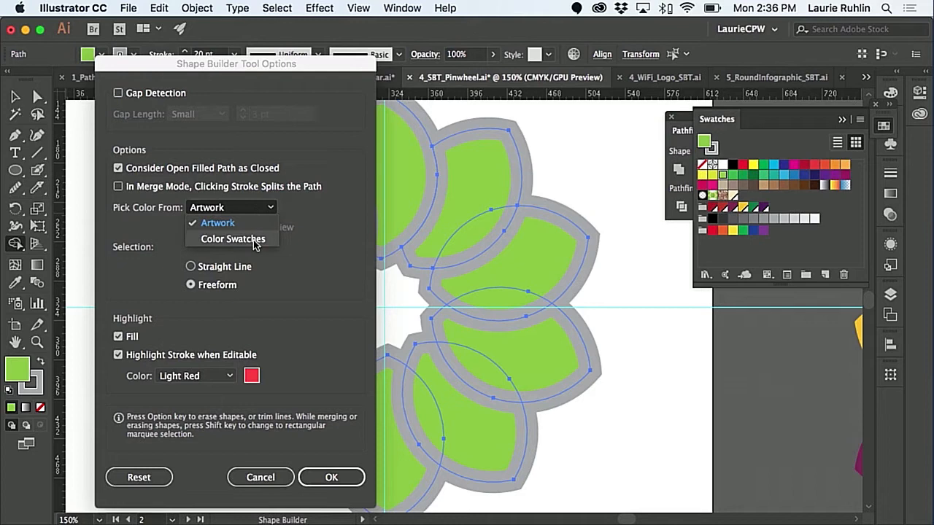
pyautogui.click(233, 239)
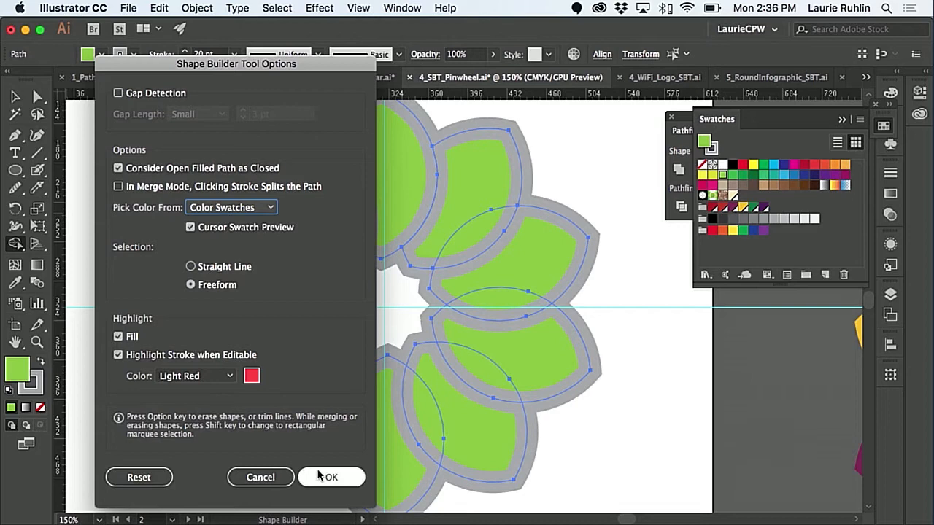
pyautogui.click(330, 477)
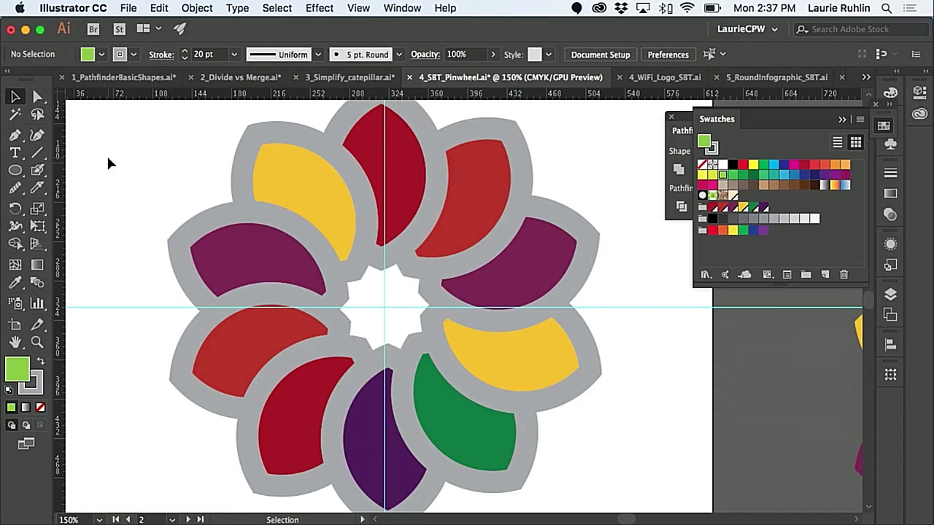
# Select the whole pinwheel and apply Outline Stroke to the gray outlines
pyautogui.moveTo(181, 135); pyautogui.dragTo(343, 289)
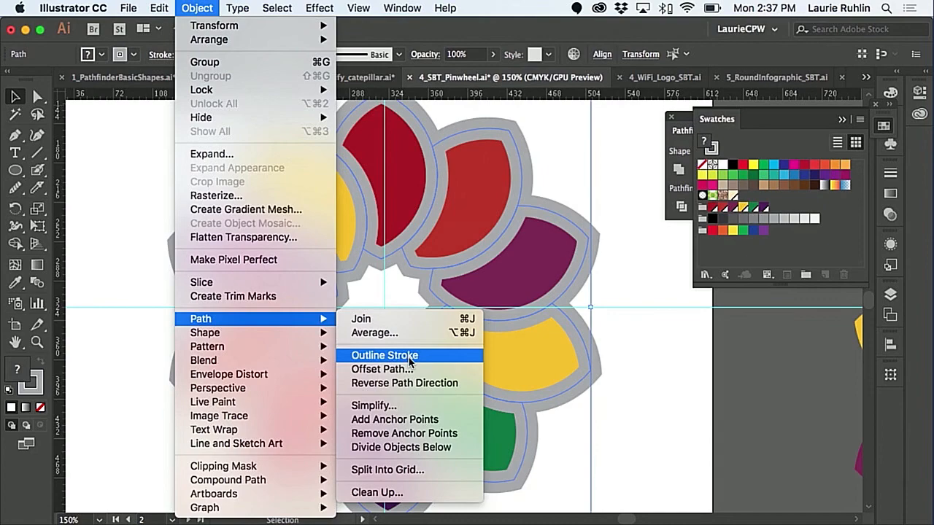
pyautogui.click(384, 356)
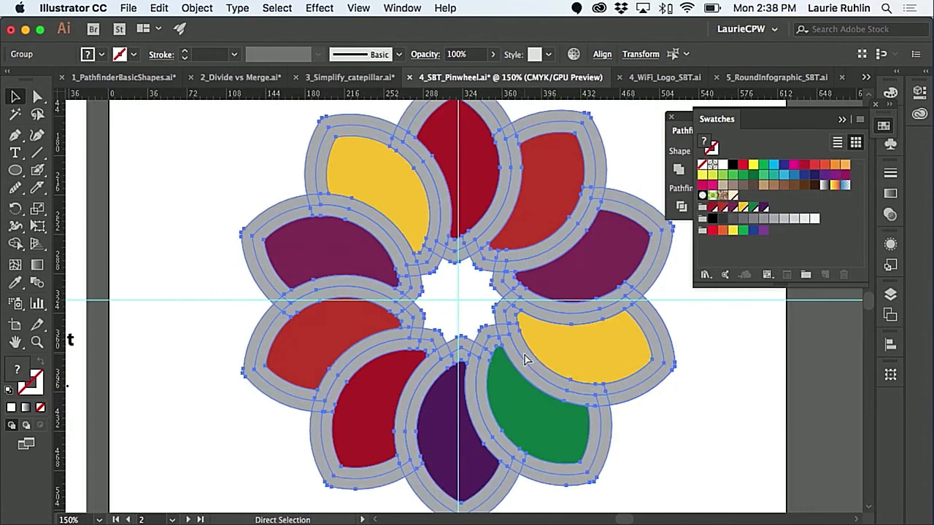
# Apply Pathfinder Merge to the selected gray outline shapes
pyautogui.click(737, 207)
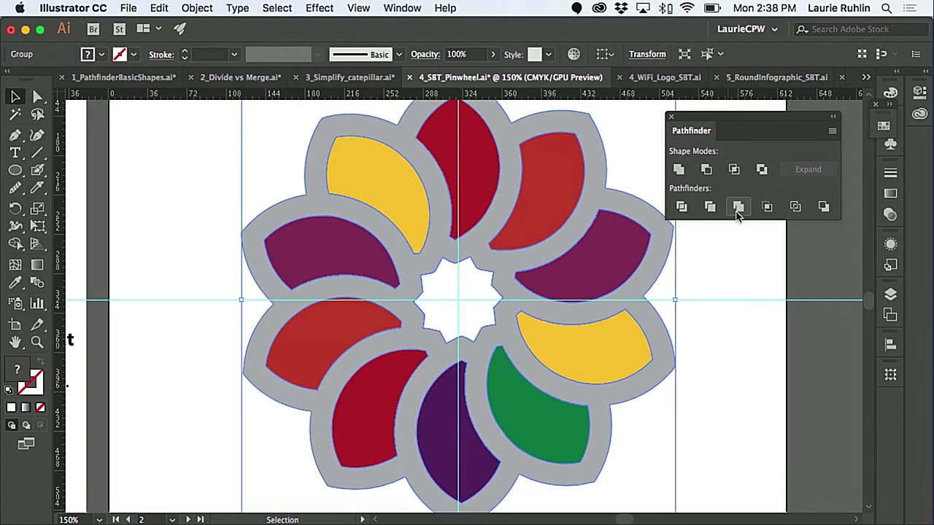